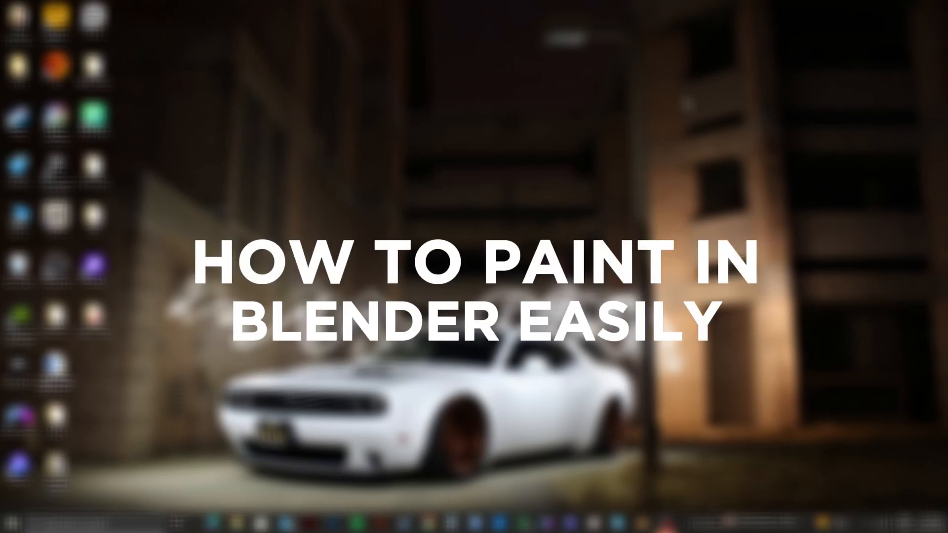
Search the Start menu for 'bl' and launch Blender 4.0.2.0.
click(7, 523)
text(bl)
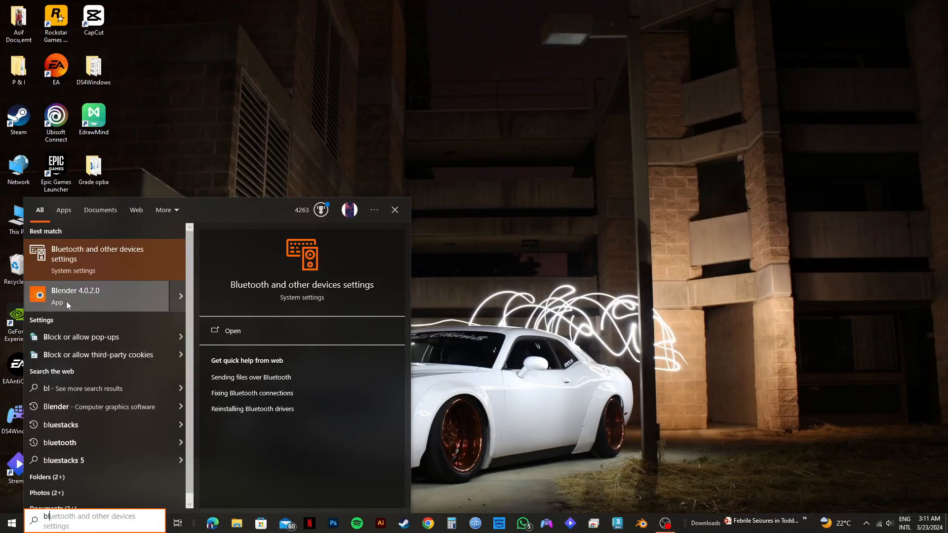
click(75, 296)
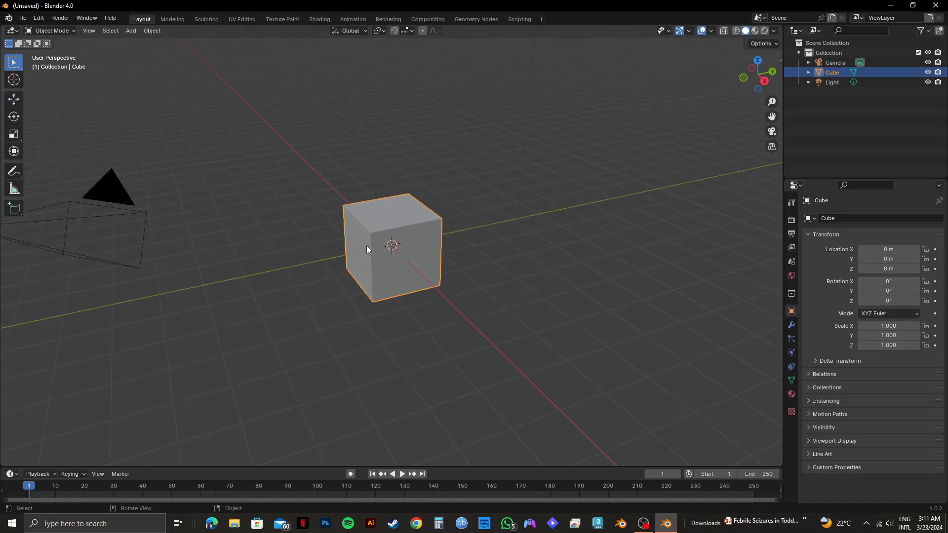
Delete the default cube and add a Suzanne monkey mesh.
right_click(392, 245)
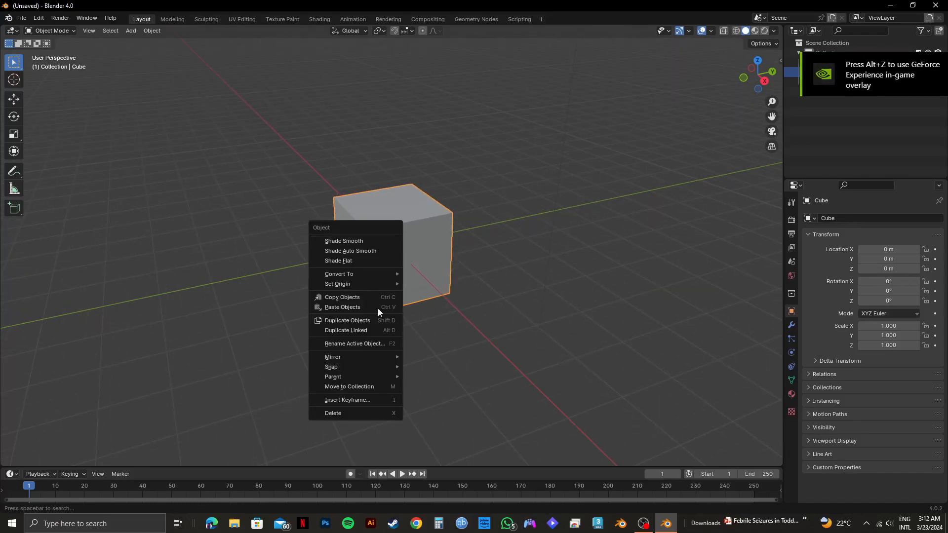
click(332, 413)
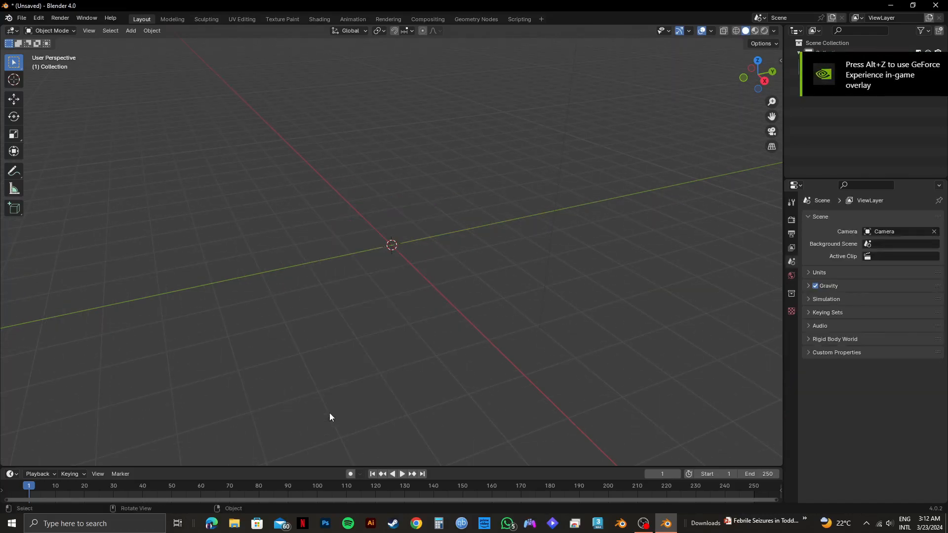
mouse_move(130, 30)
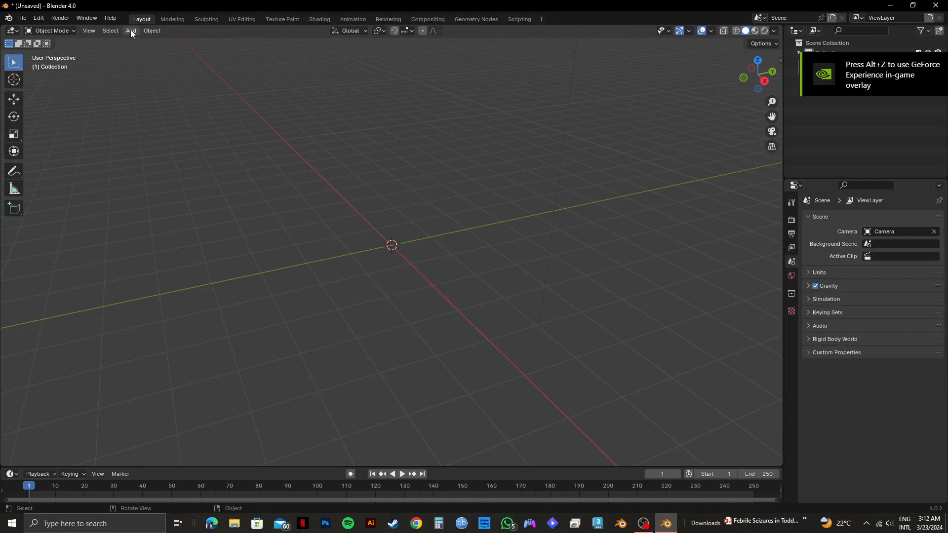
click(131, 31)
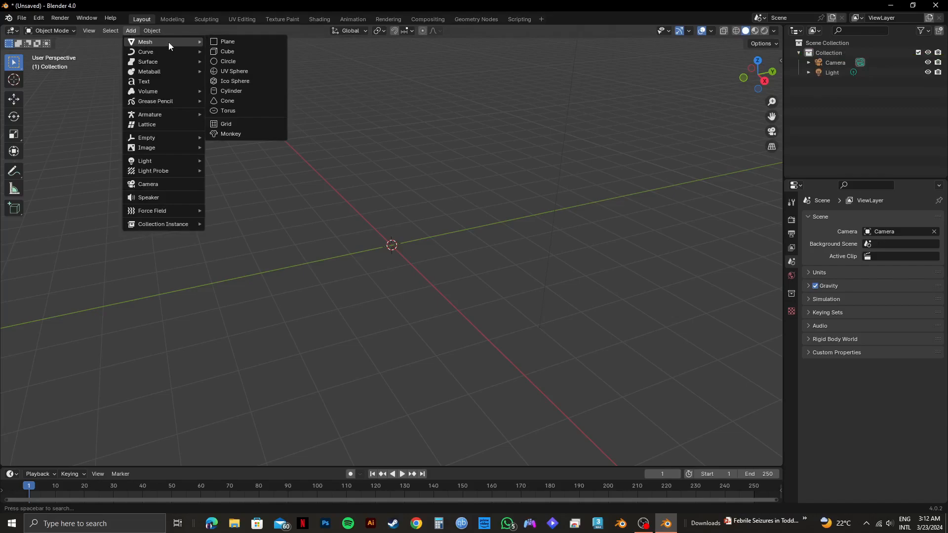
click(232, 134)
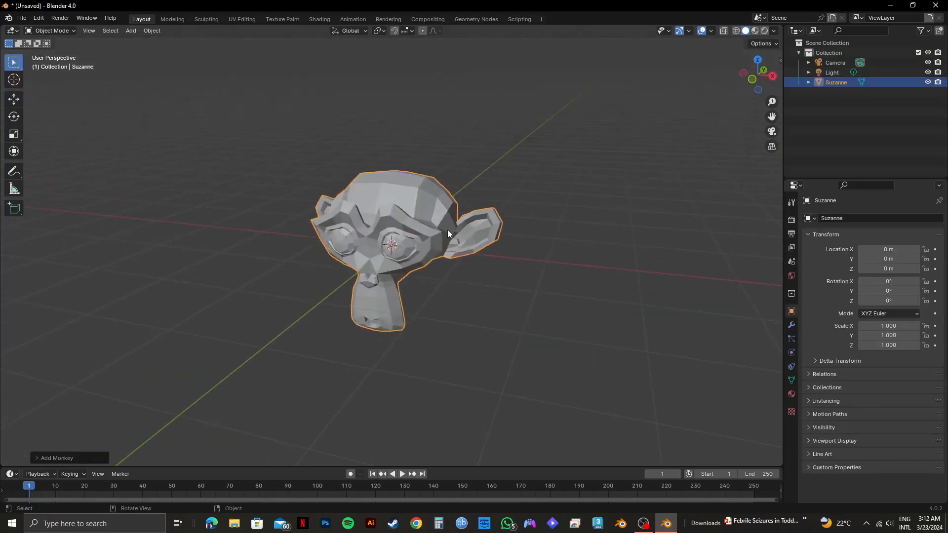
Add a Subdivision Surface modifier to Suzanne with viewport level 2.
click(791, 326)
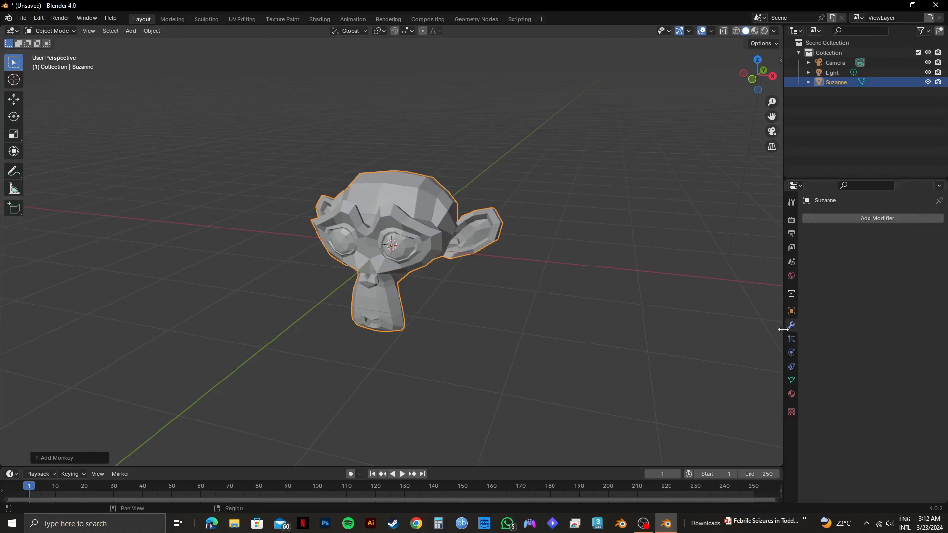
mouse_move(859, 248)
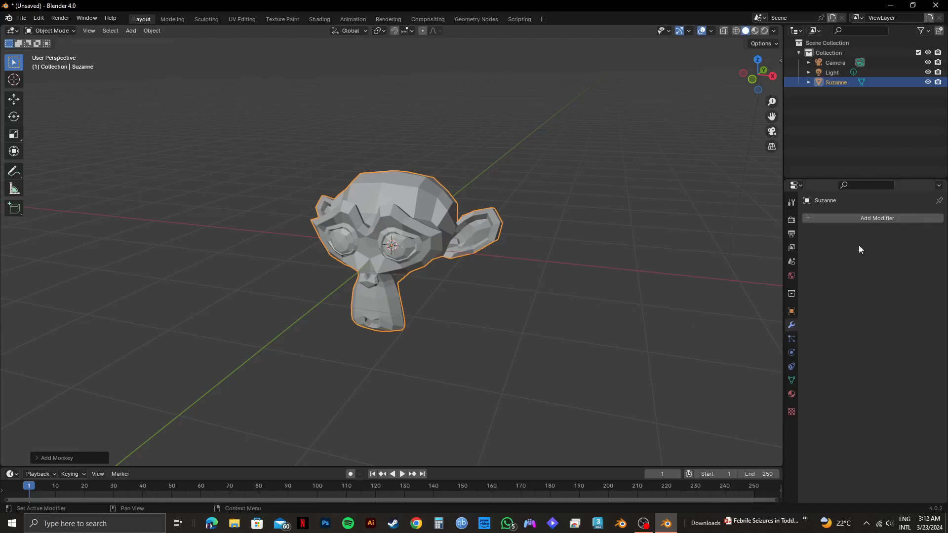
click(876, 217)
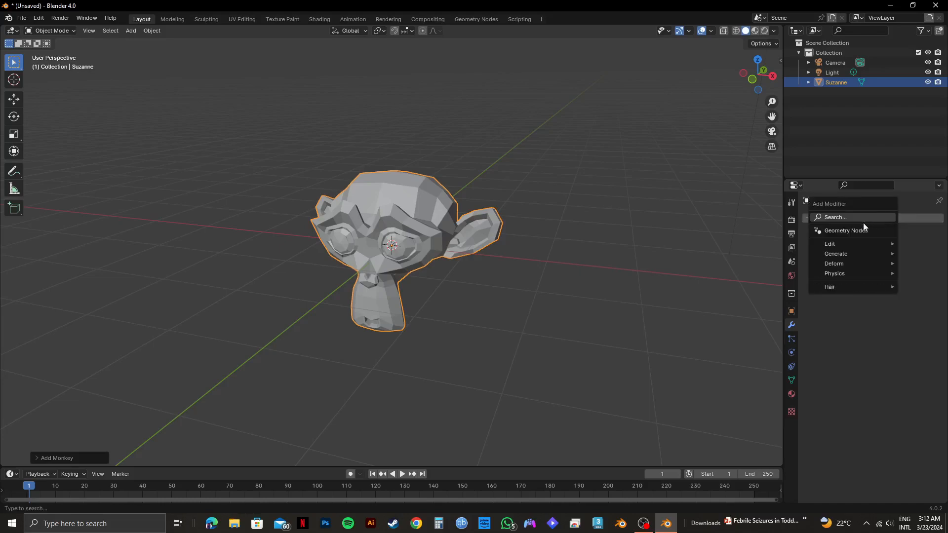
click(837, 217)
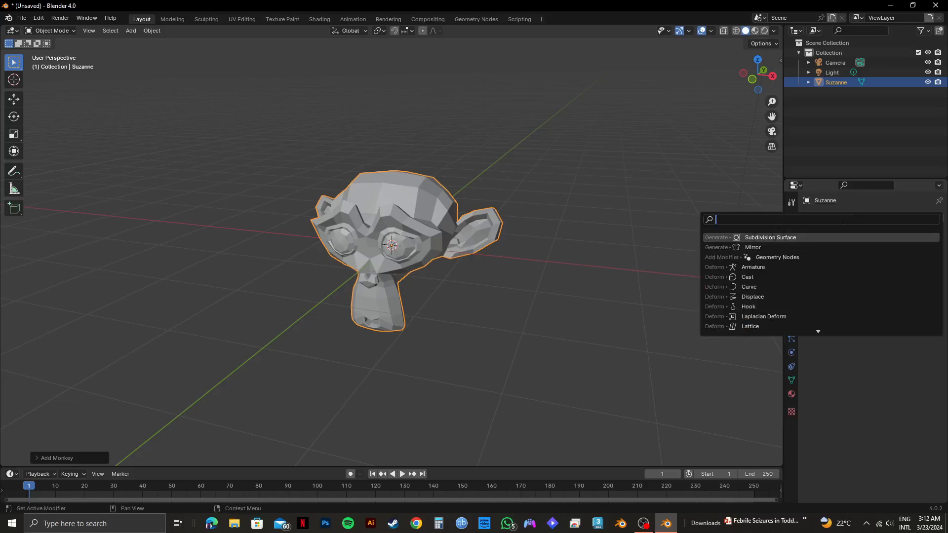
click(770, 237)
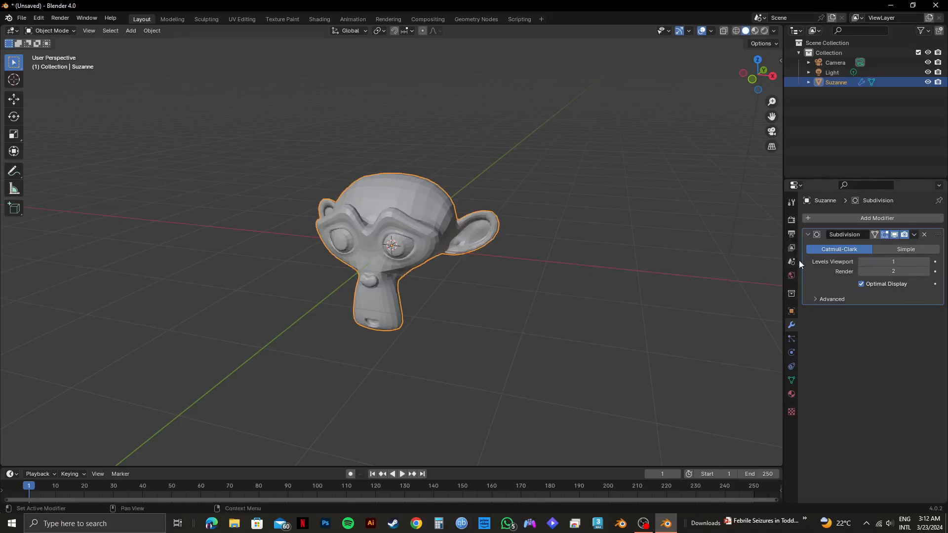
mouse_move(812, 266)
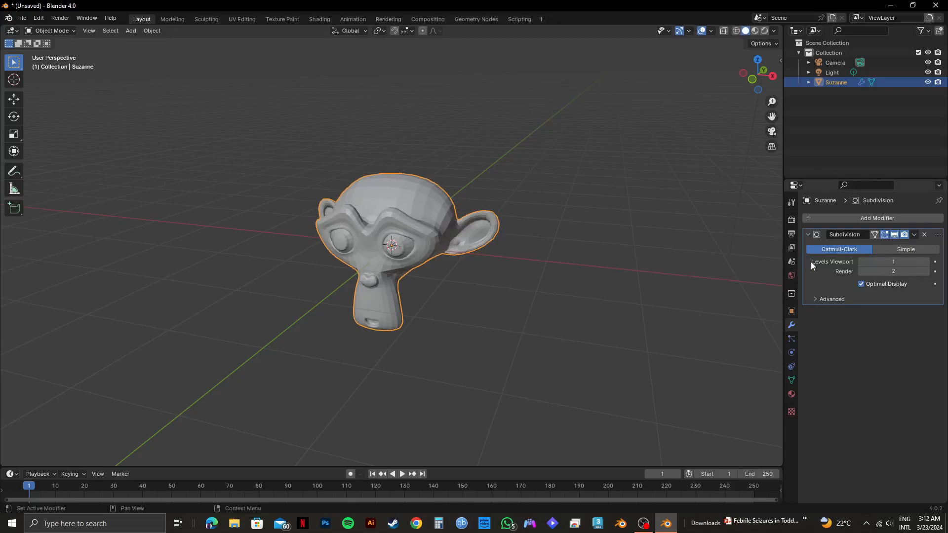
click(894, 261)
text(2)
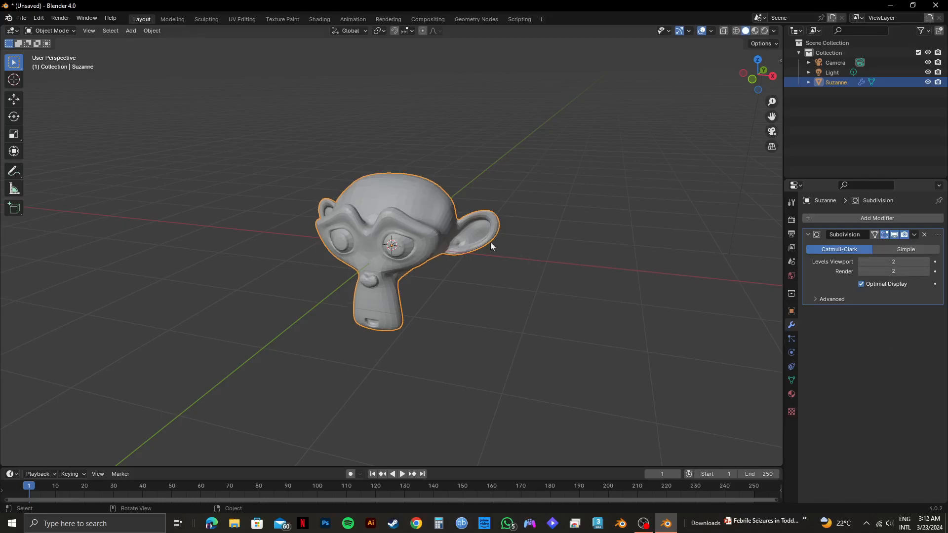
mouse_move(367, 232)
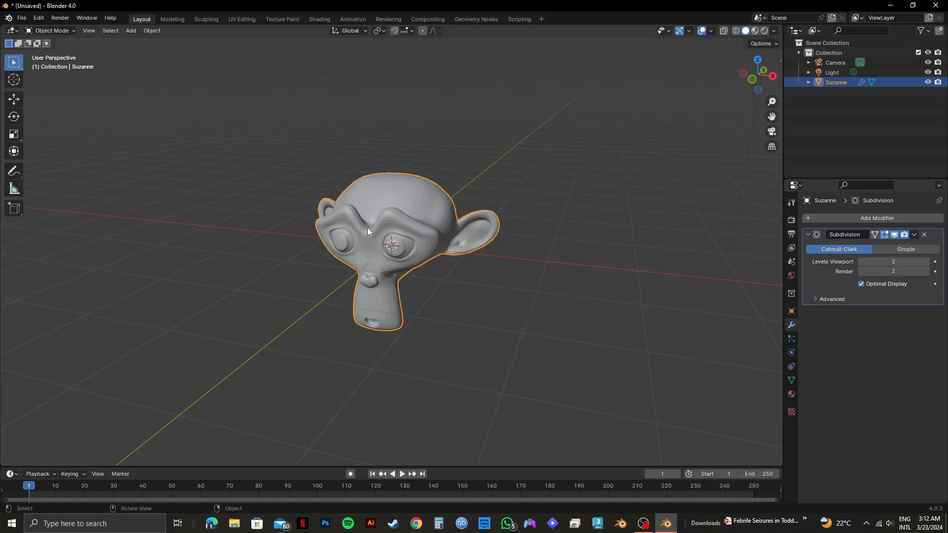
mouse_move(568, 355)
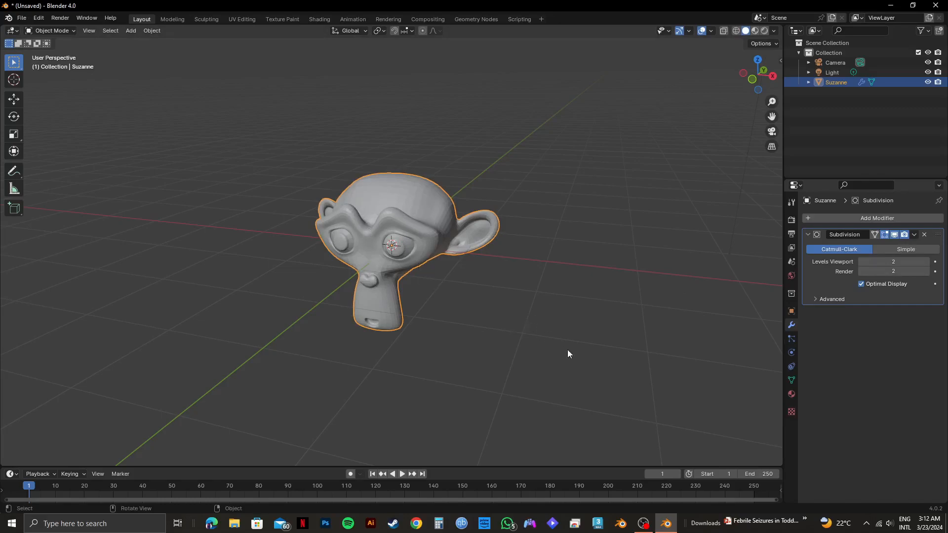
mouse_move(782, 416)
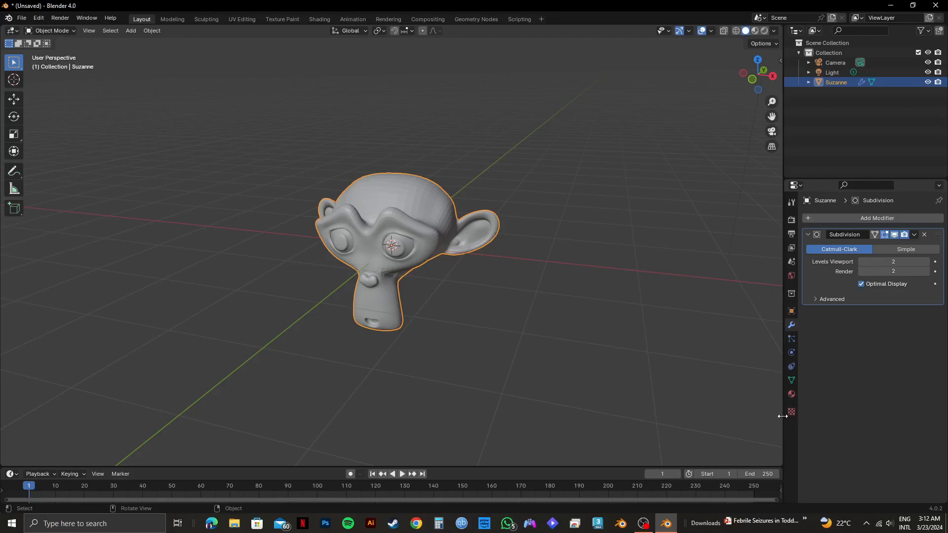
Create Material.001 with a default Principled BSDF for Suzanne.
click(791, 394)
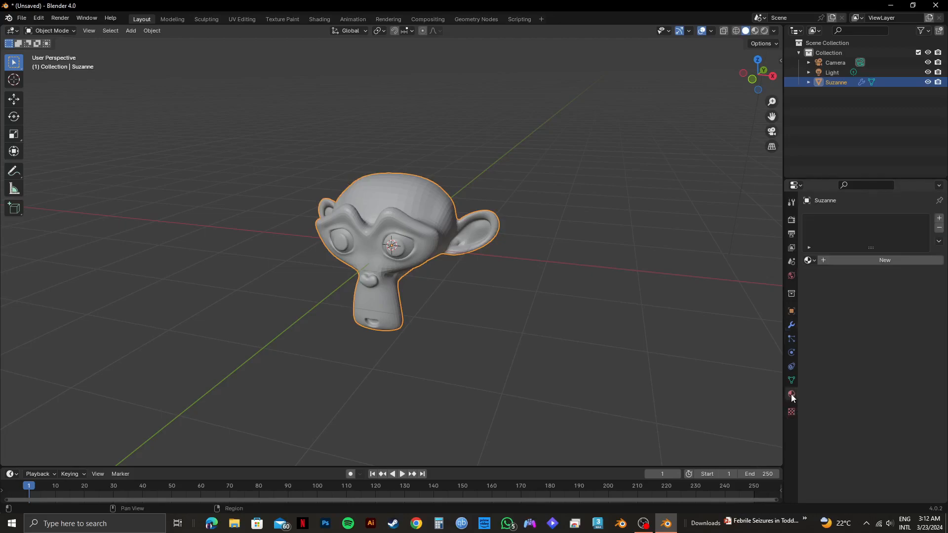
click(885, 260)
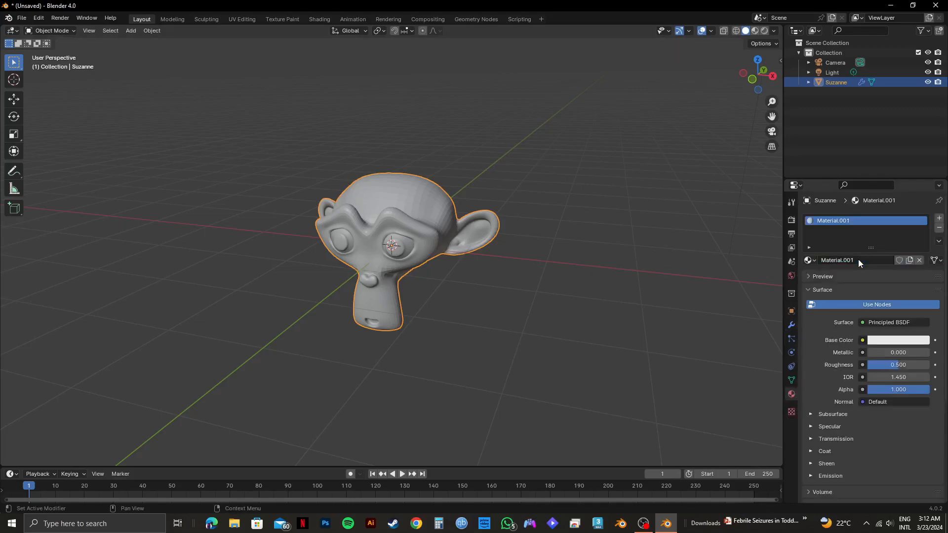
mouse_move(864, 310)
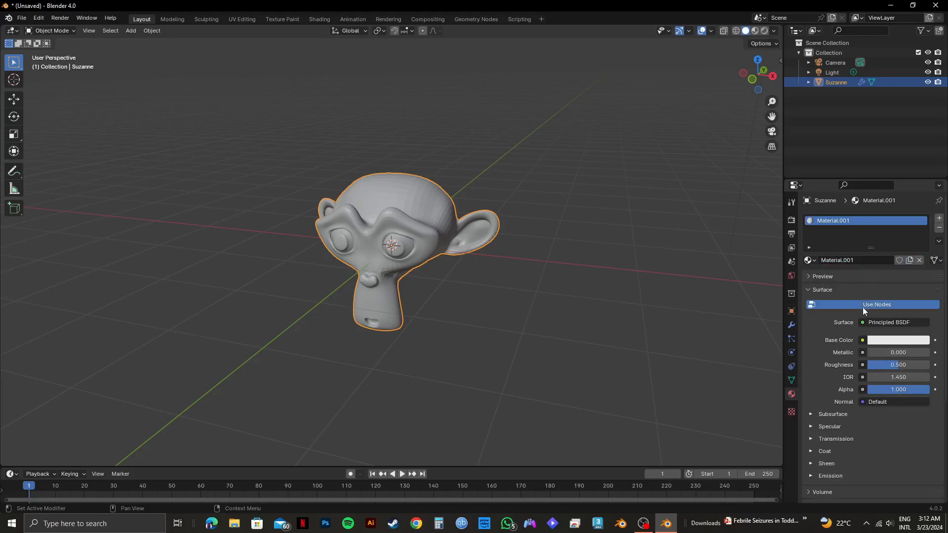
mouse_move(873, 348)
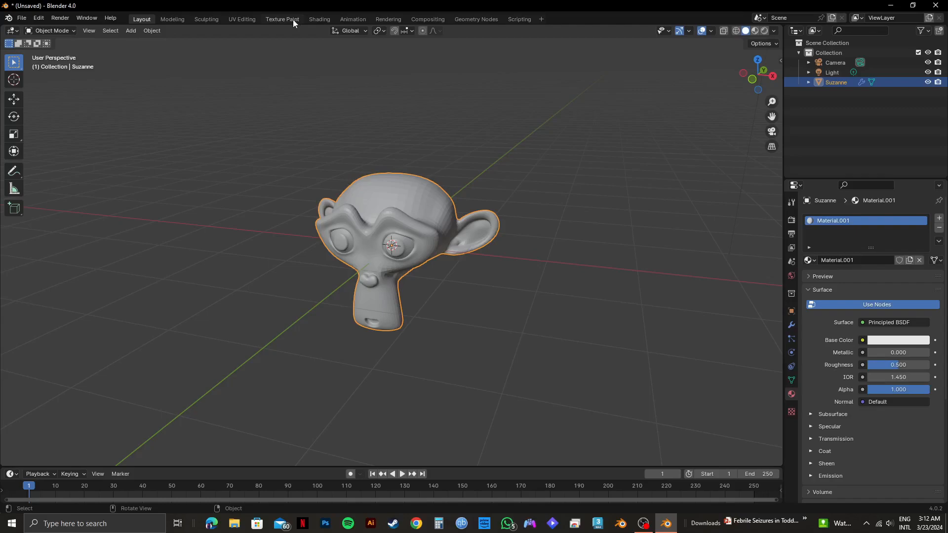
mouse_move(278, 20)
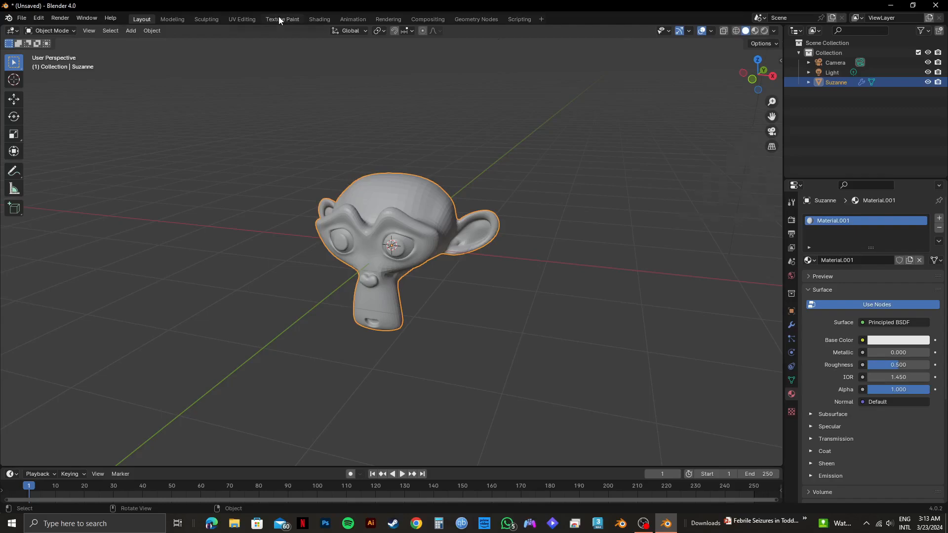
Switch to the Texture Paint workspace and begin a new image.
click(282, 18)
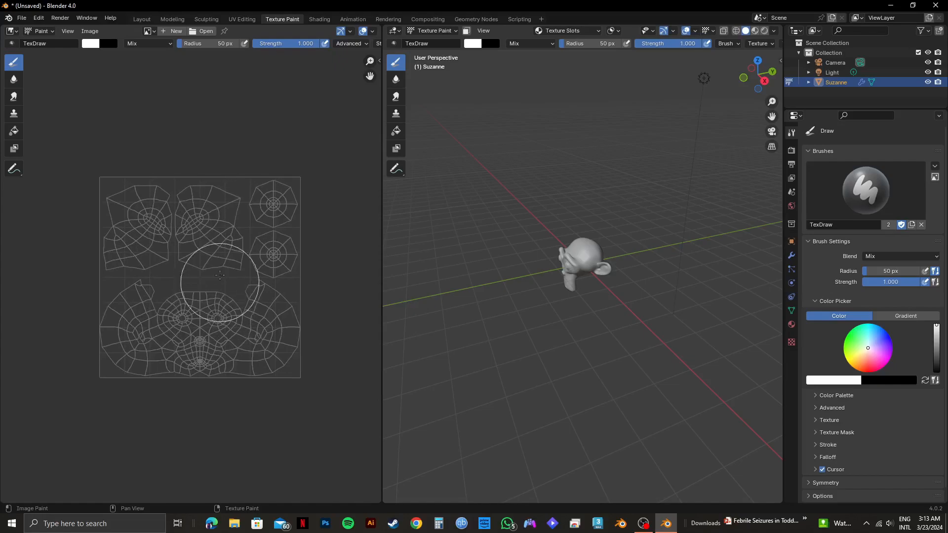
click(175, 30)
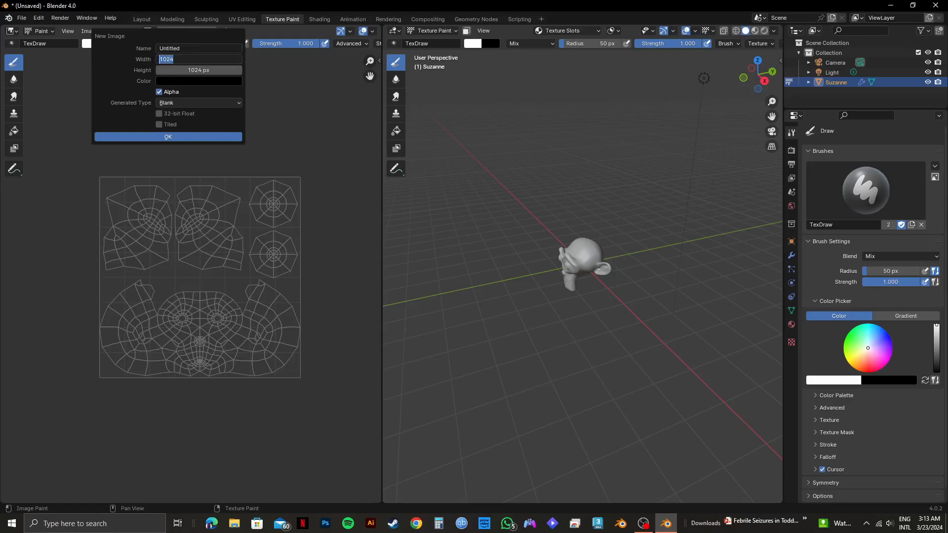
Create a 2048×2048, 32-bit float image named 'monkey'.
text(2048 px)
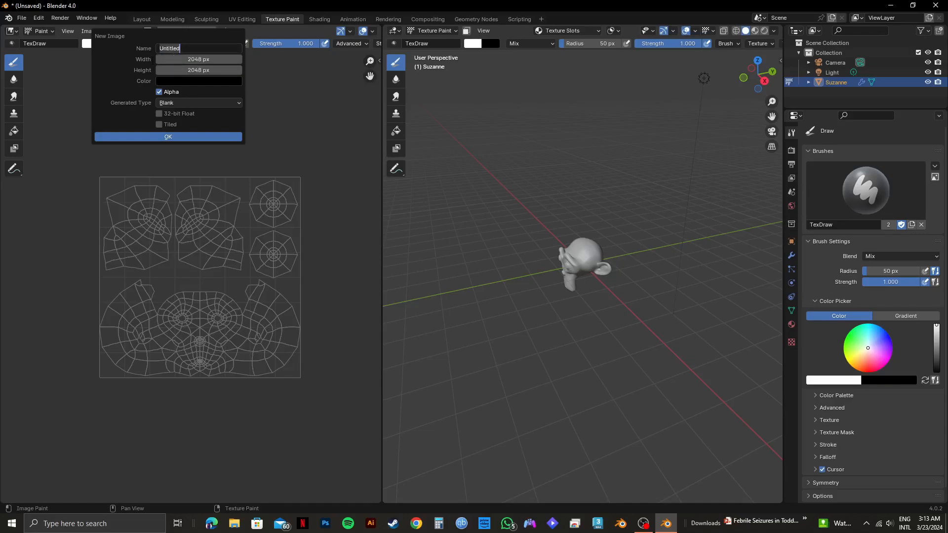
text(m)
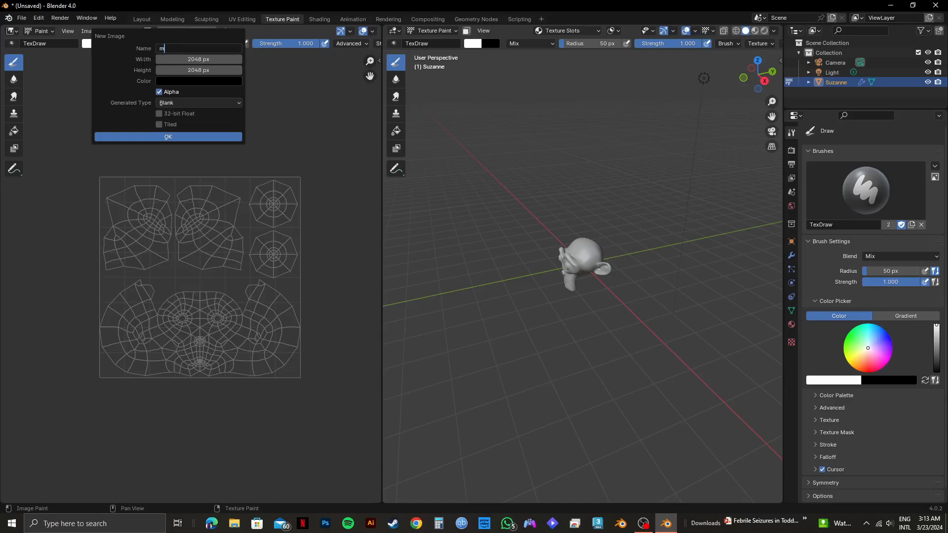
text(onkey)
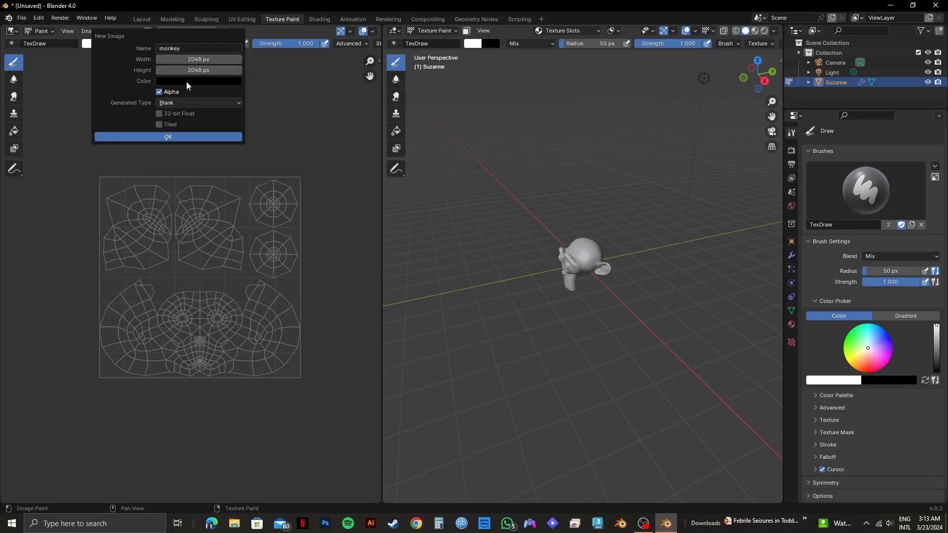
mouse_move(201, 107)
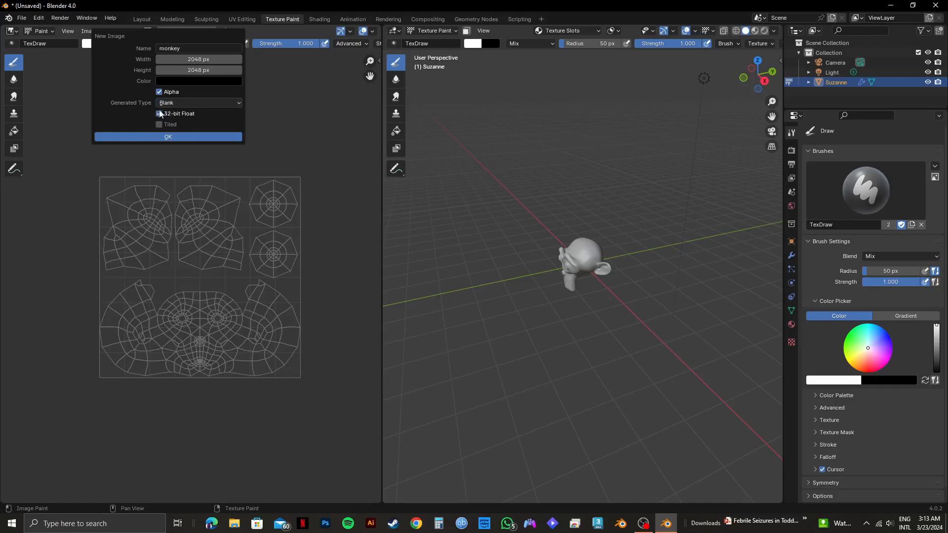
click(160, 116)
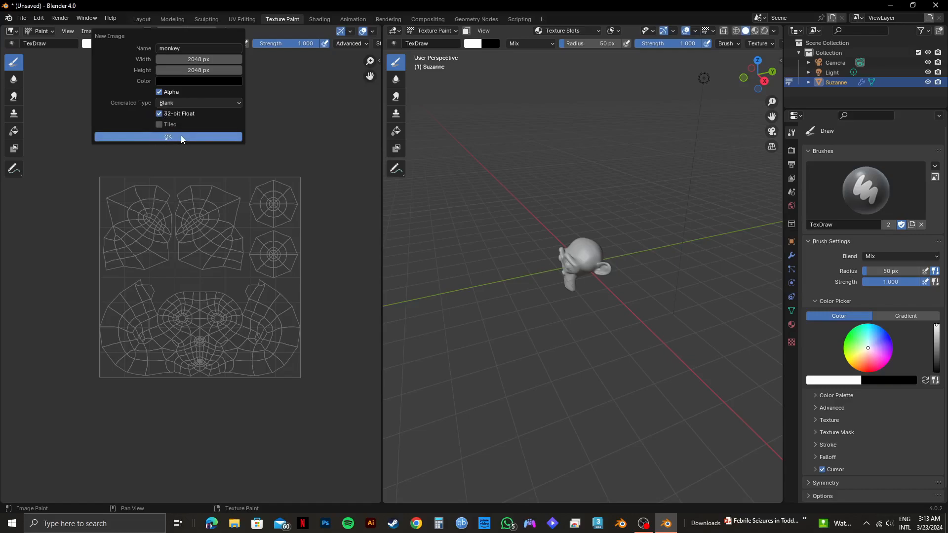
click(168, 138)
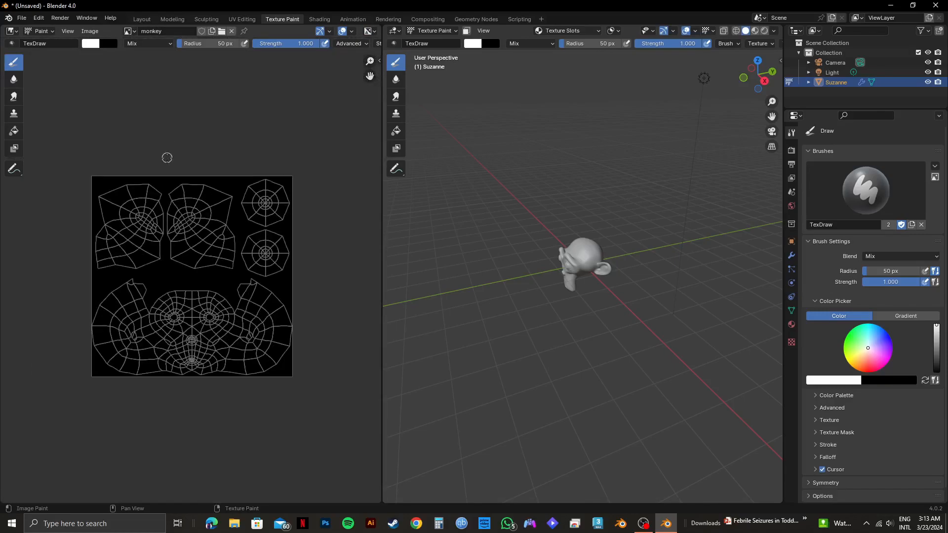
mouse_move(232, 310)
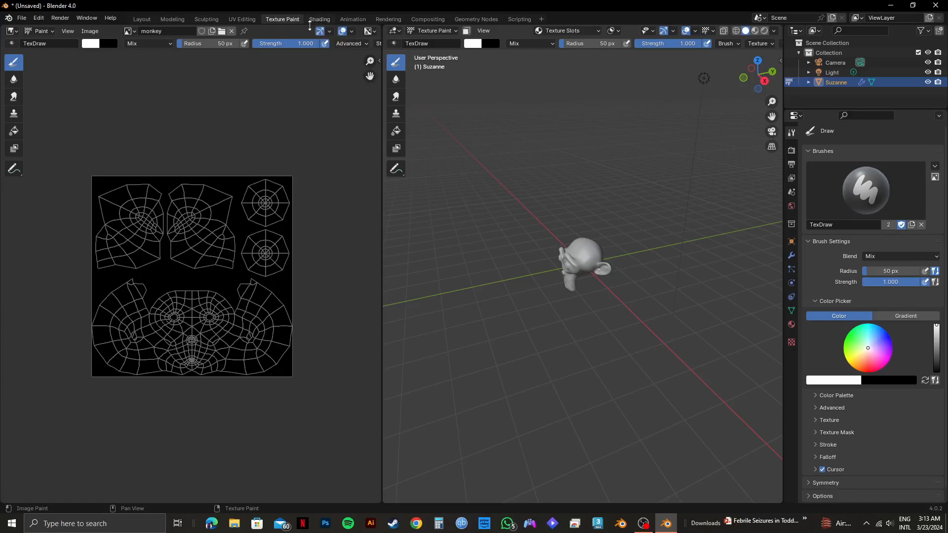
Switch to the Shading workspace to view Material.001's node tree.
click(319, 18)
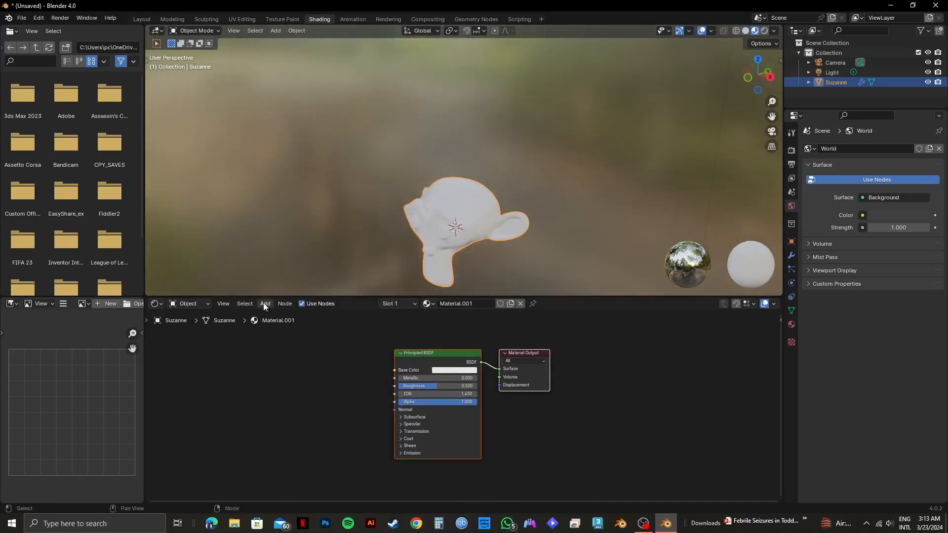
Add an Image Texture node with the monkey image driving Base Color.
click(264, 303)
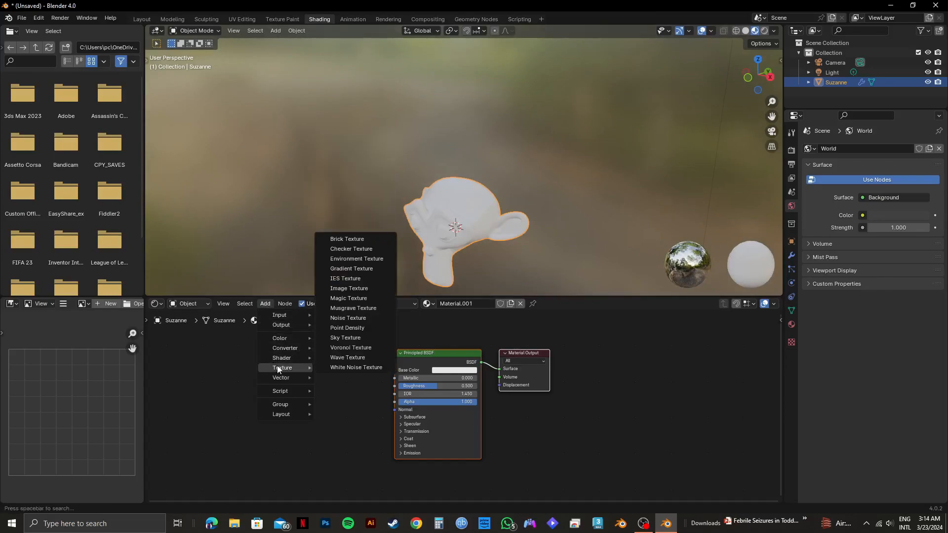
mouse_move(347, 307)
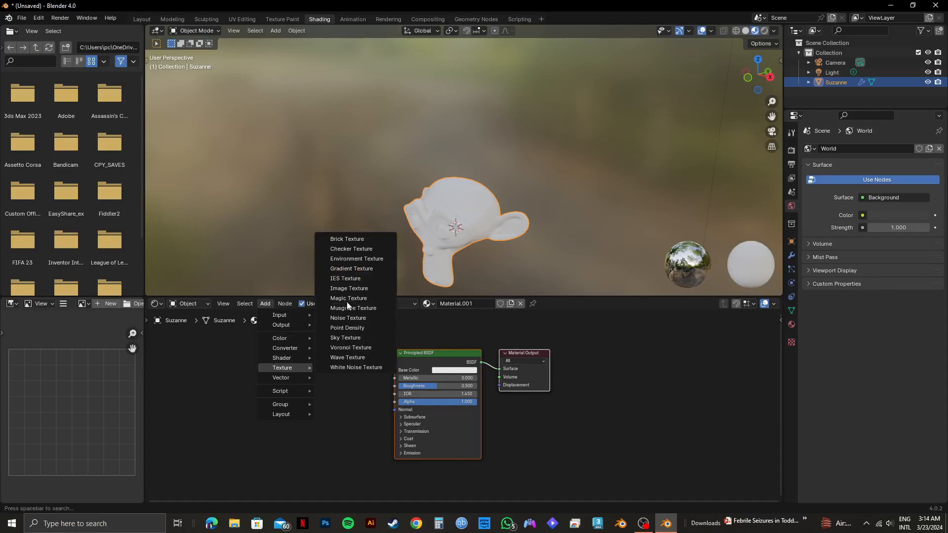
mouse_move(349, 291)
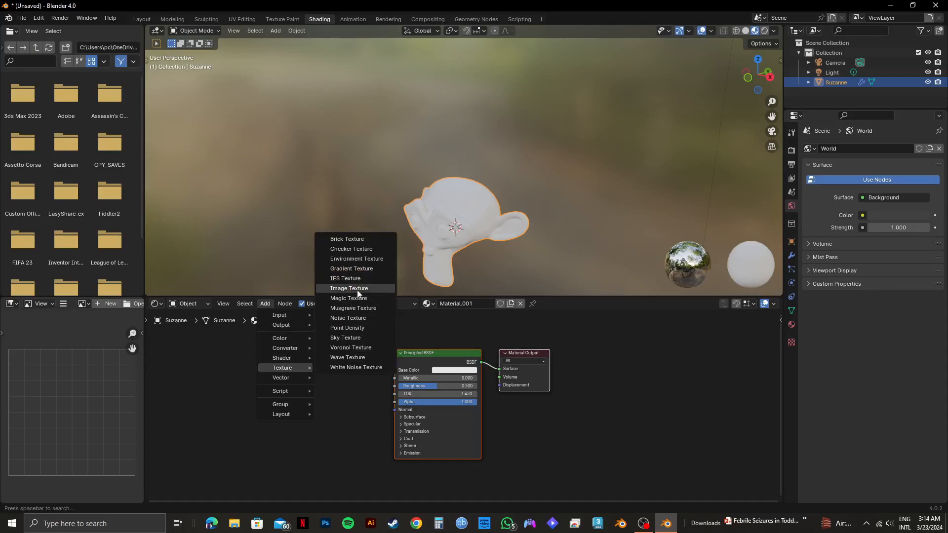
click(349, 288)
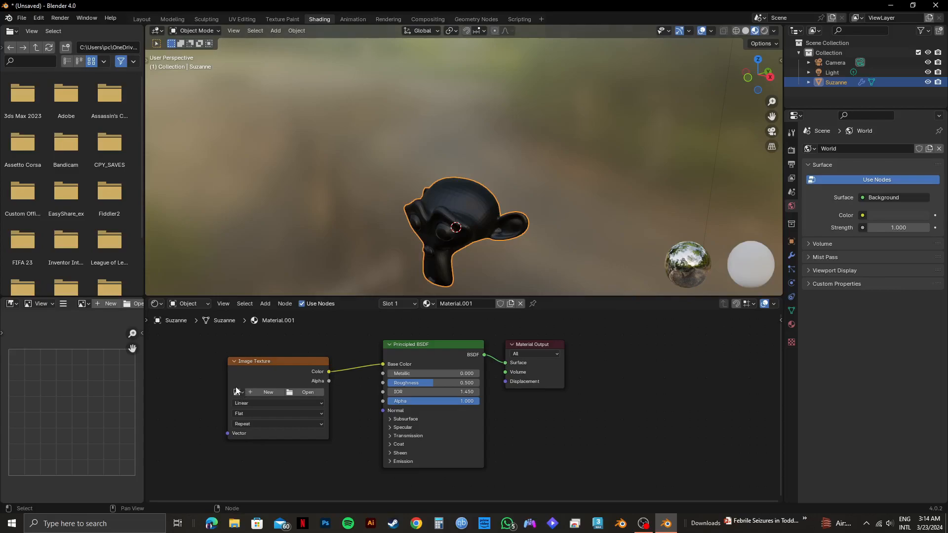
click(237, 392)
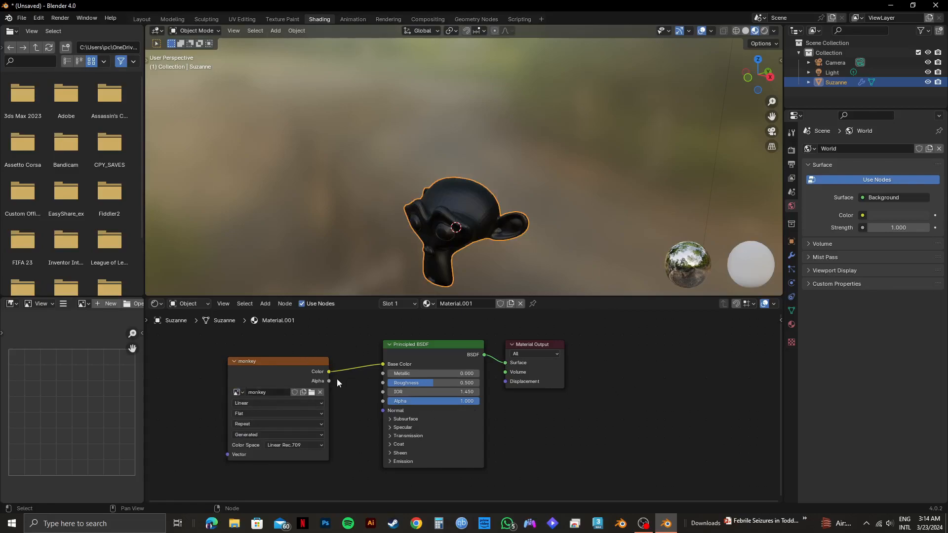
click(282, 19)
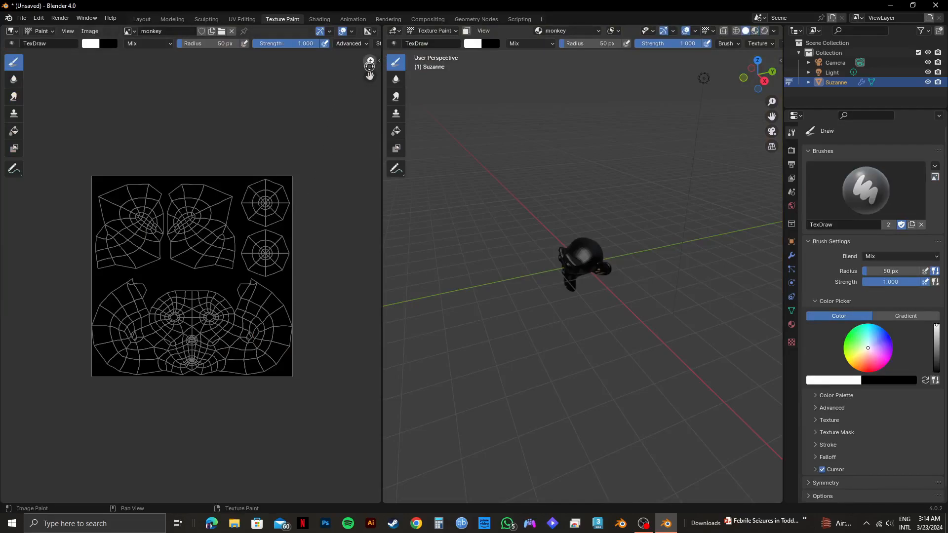
mouse_move(370, 62)
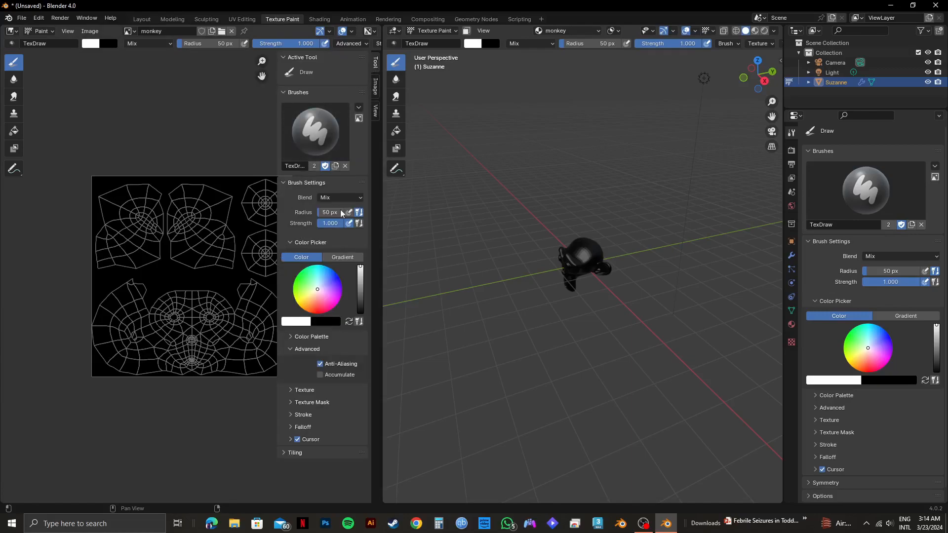
Pick blue on the color wheel as the Texture Paint brush colour.
click(335, 283)
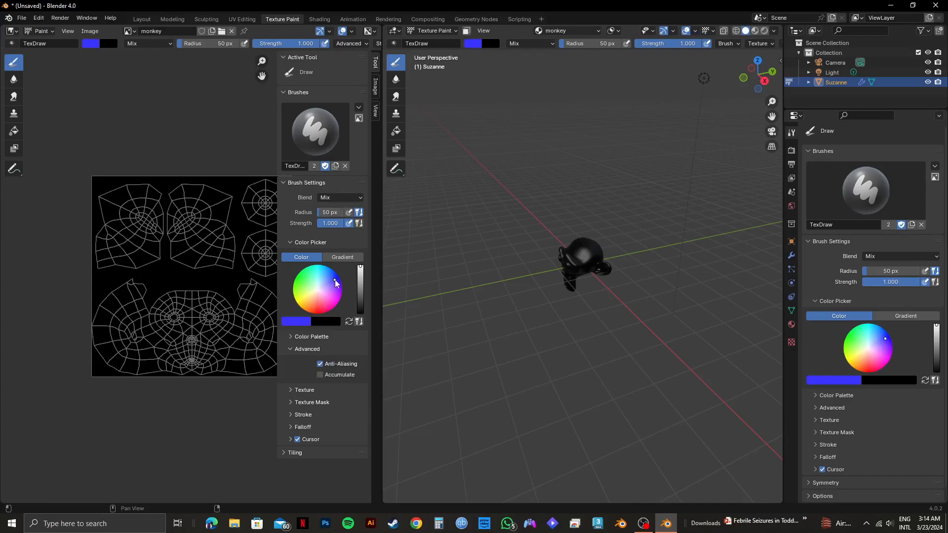
click(335, 280)
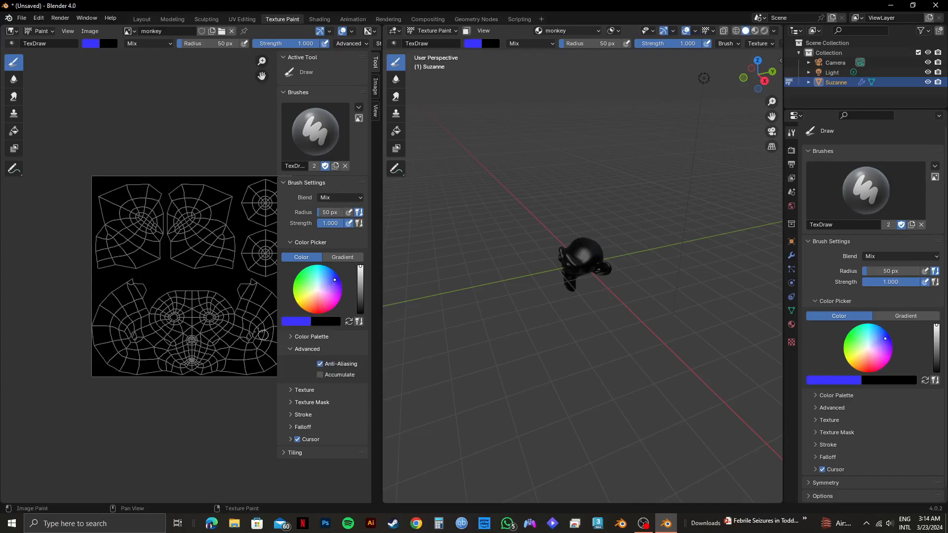